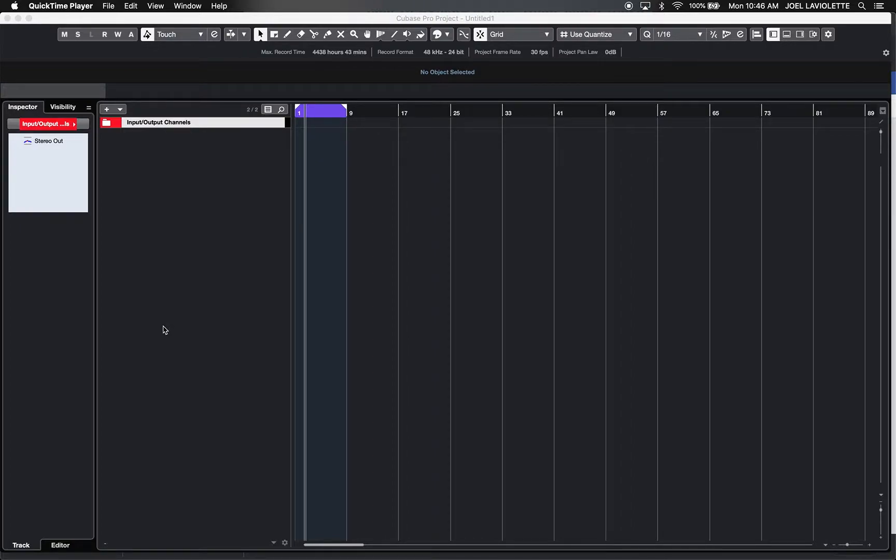
pyautogui.moveTo(288, 156)
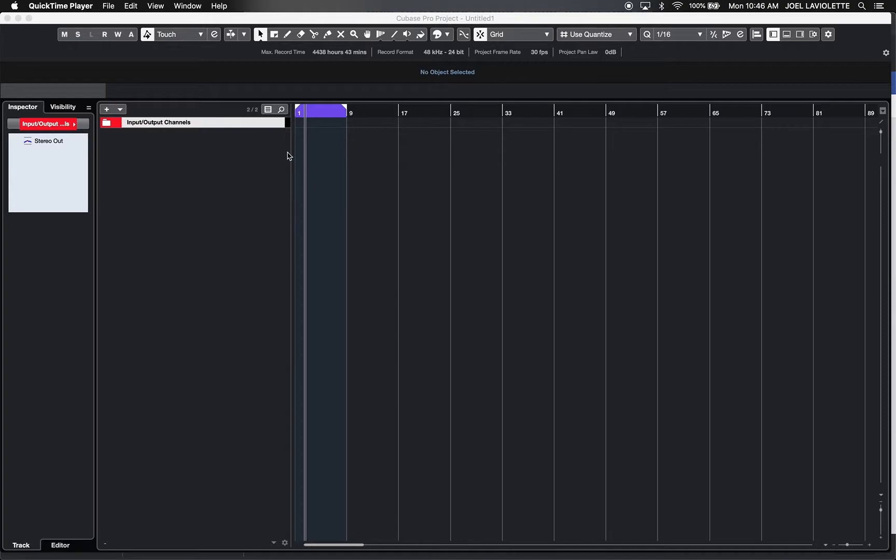
pyautogui.moveTo(237, 153)
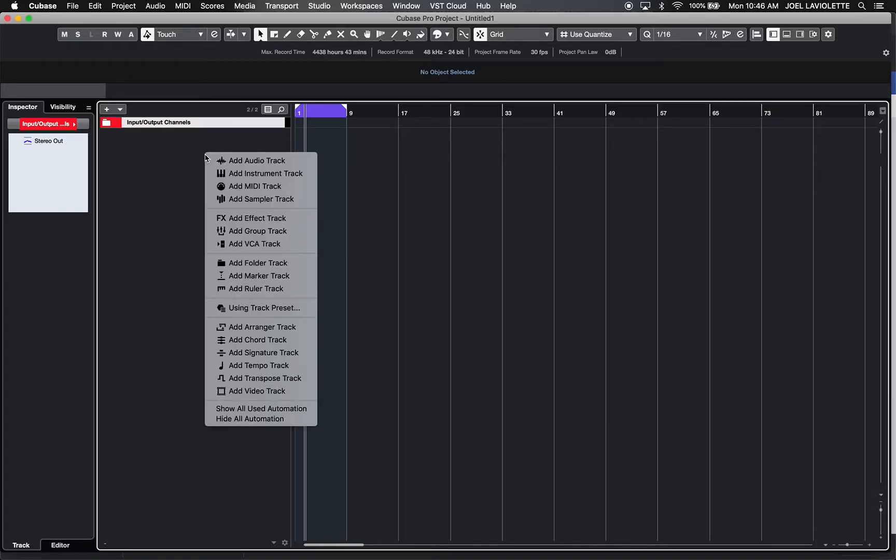
# Add one Kontakt 5 instrument track, named Kontakt 5 01
pyautogui.click(265, 174)
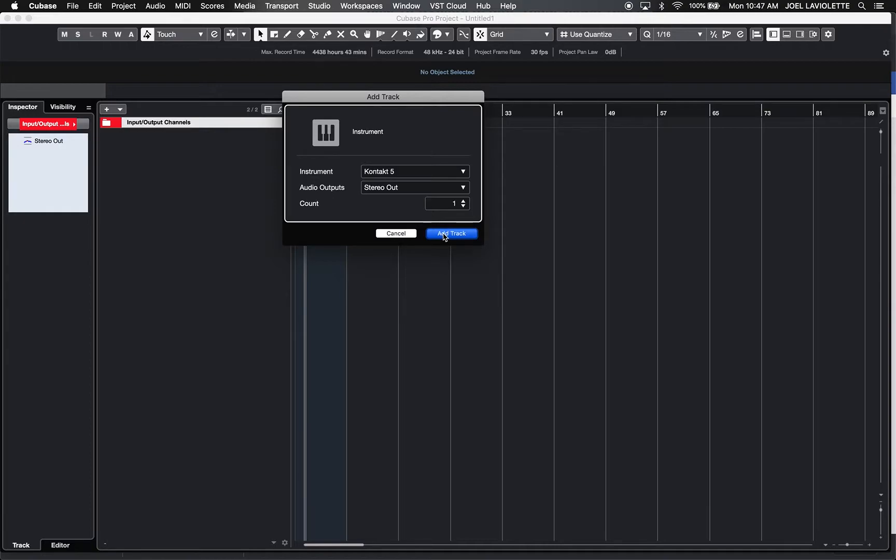
pyautogui.click(450, 233)
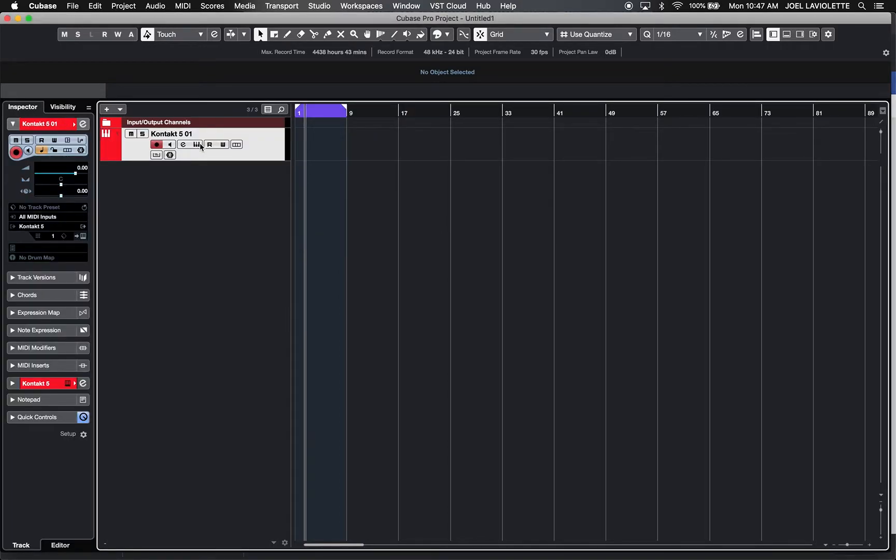
# Load Clarinets Legato from the Woodwind Ensemble library into the track's Kontakt rack
pyautogui.click(183, 144)
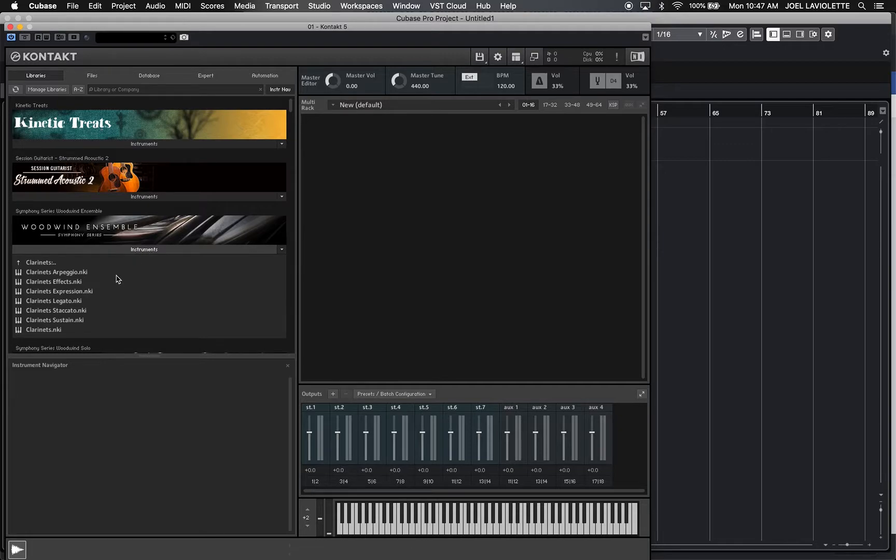
pyautogui.moveTo(50, 303)
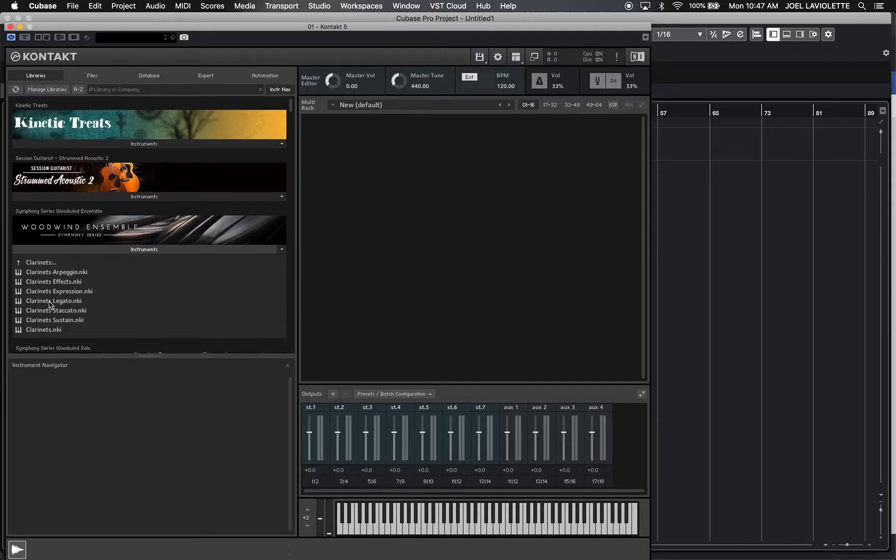
pyautogui.click(54, 301)
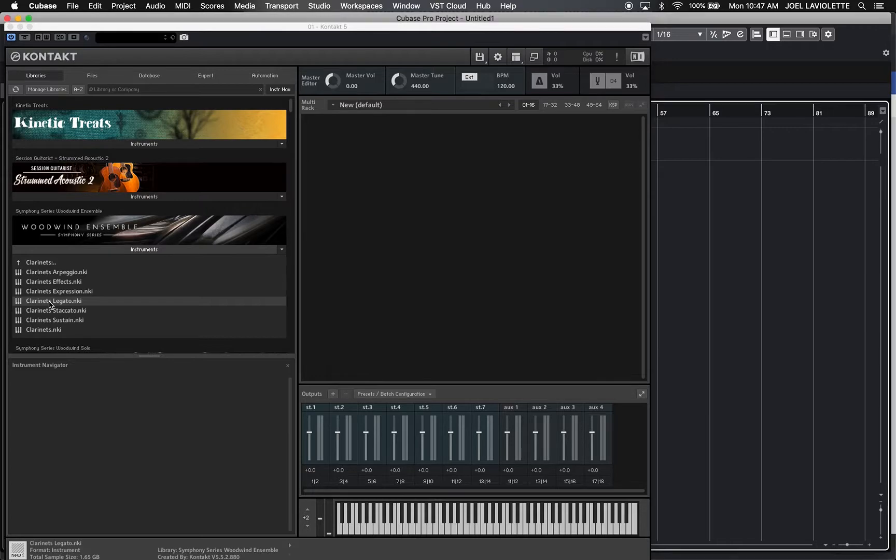
pyautogui.doubleClick(54, 301)
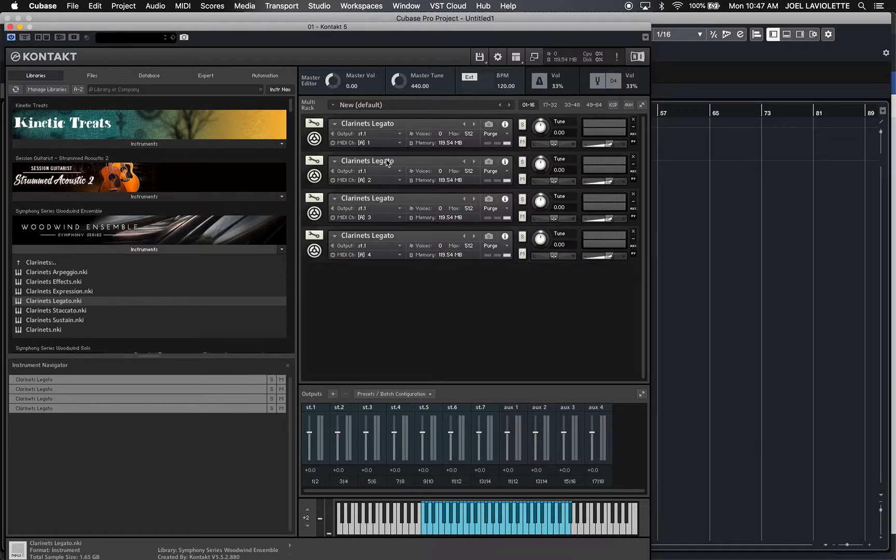
pyautogui.moveTo(377, 255)
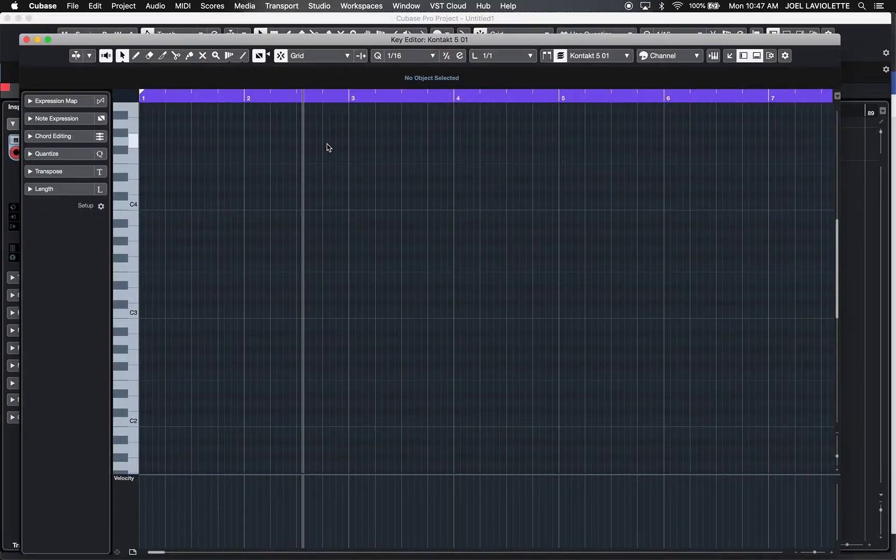
# Draw a MIDI part on the Kontakt 5 01 track for the melody
pyautogui.moveTo(145, 312); pyautogui.dragTo(242, 312)
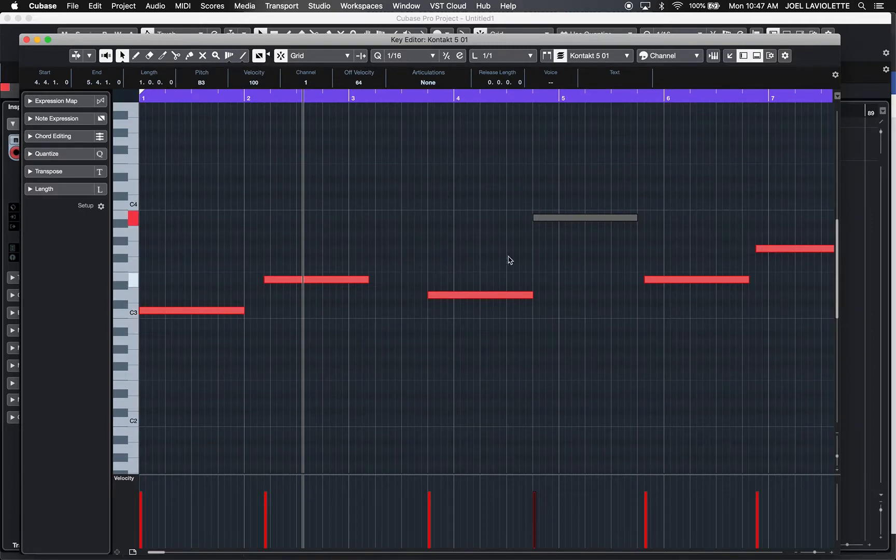
pyautogui.moveTo(327, 280)
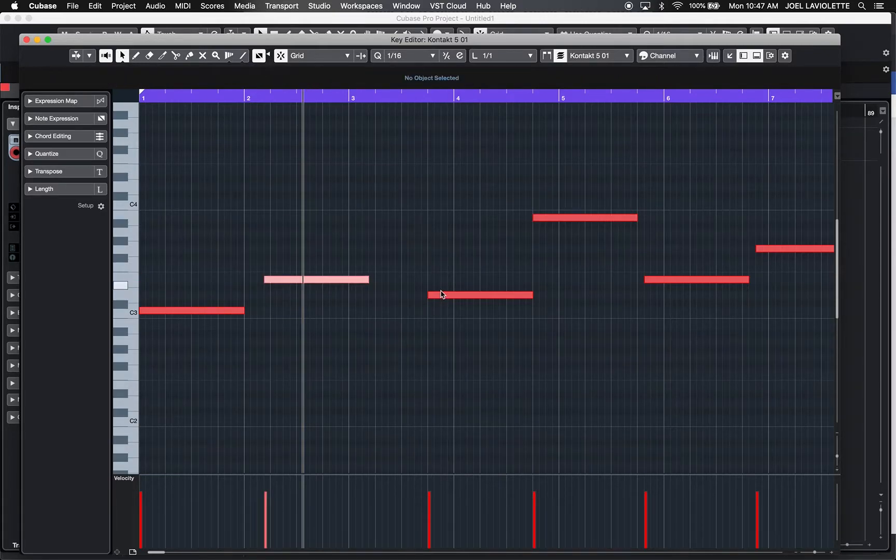
# Select a melody note in the Key Editor to reassign its MIDI channel
pyautogui.click(480, 296)
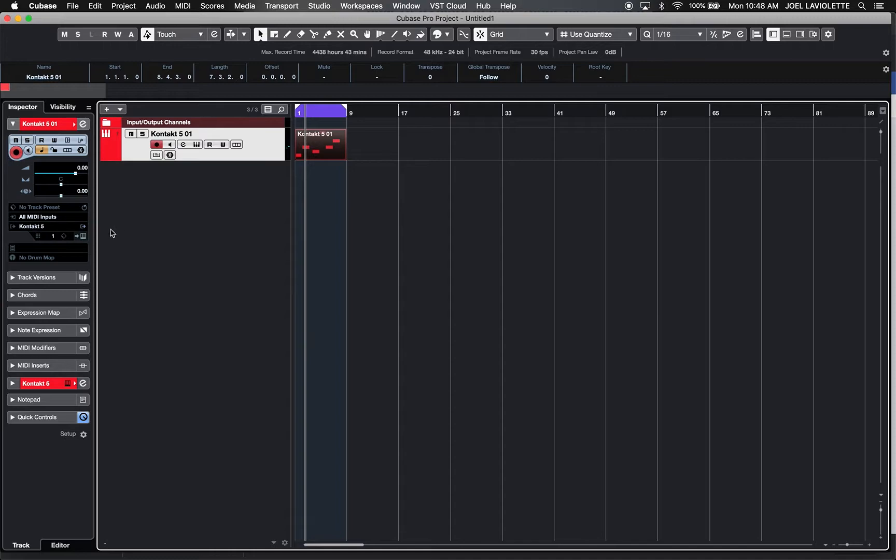
# Set the Kontakt 5 01 track's MIDI channel to Any in the Inspector
pyautogui.click(52, 235)
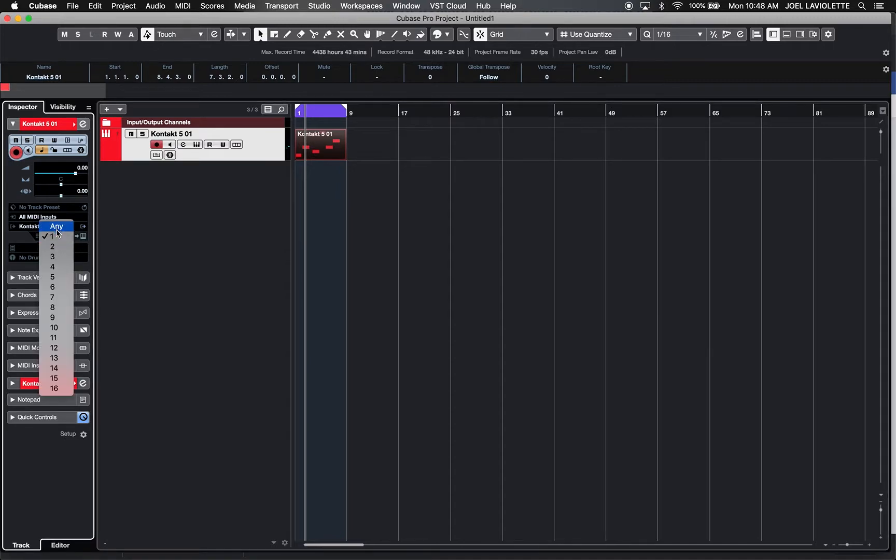
pyautogui.click(56, 225)
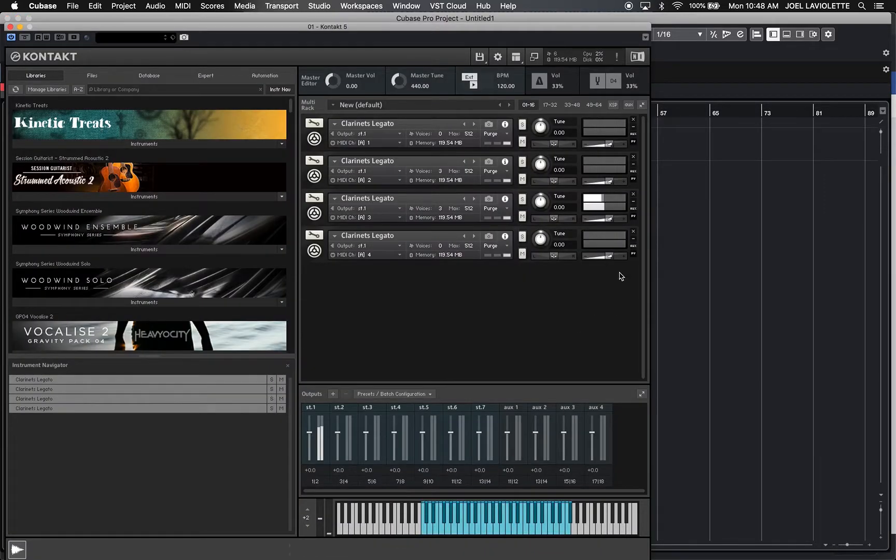
pyautogui.moveTo(604, 208)
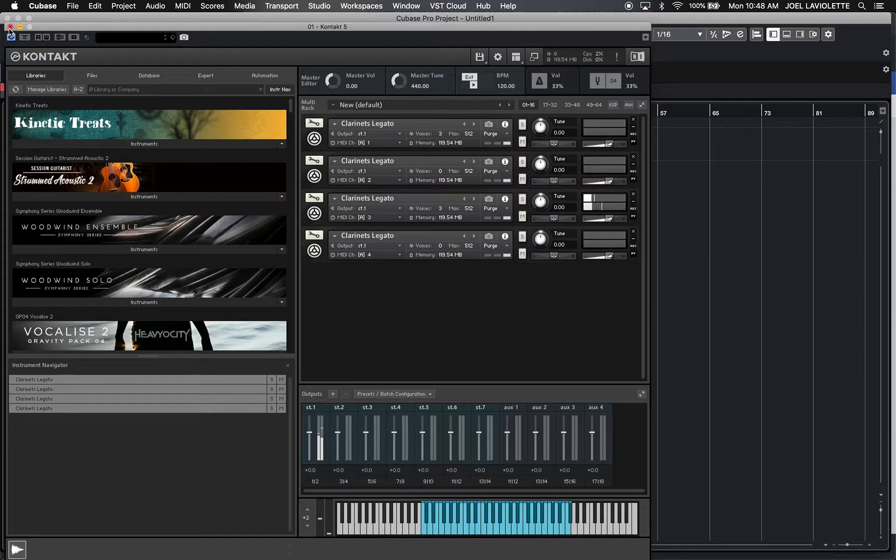
# Close the Kontakt 5 instrument window after checking playback
pyautogui.click(10, 27)
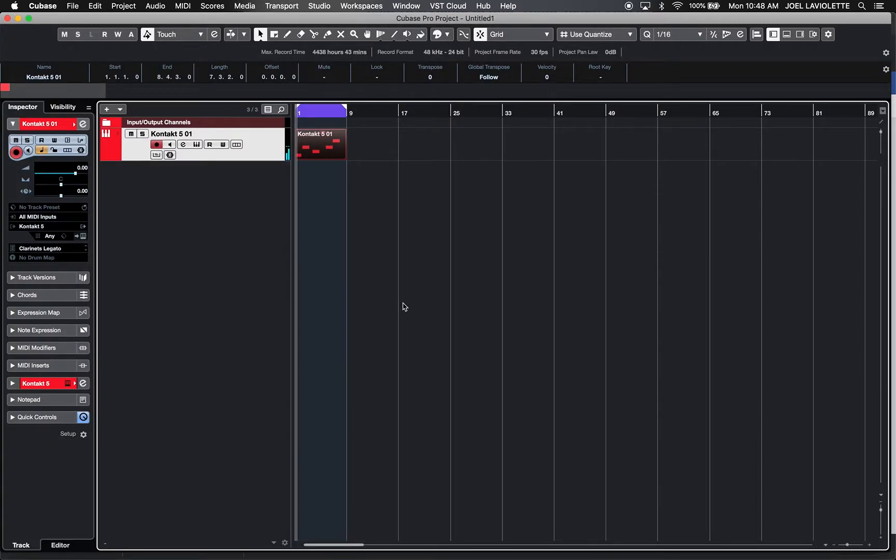